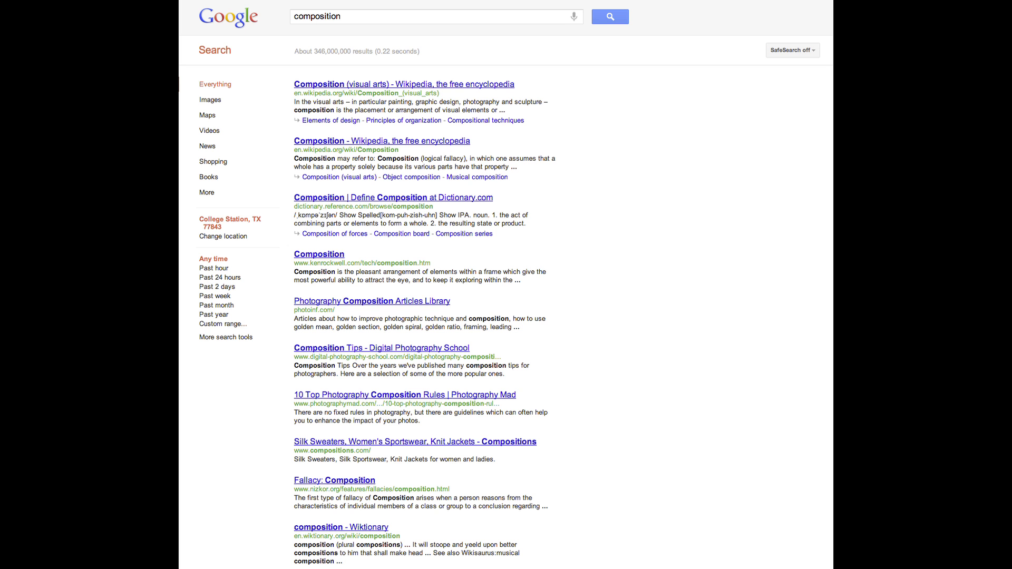
- Search Google for the word 'composition' and view the web results
click(211, 14)
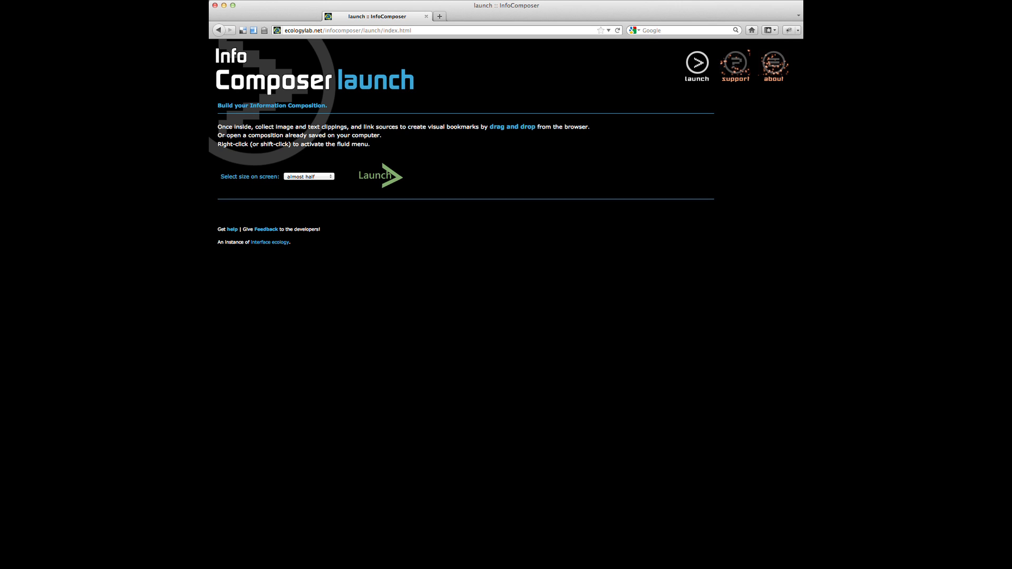
- Launch the InfoComposer composition space and install the Firefox drag-and-drop clipping add-on
click(379, 176)
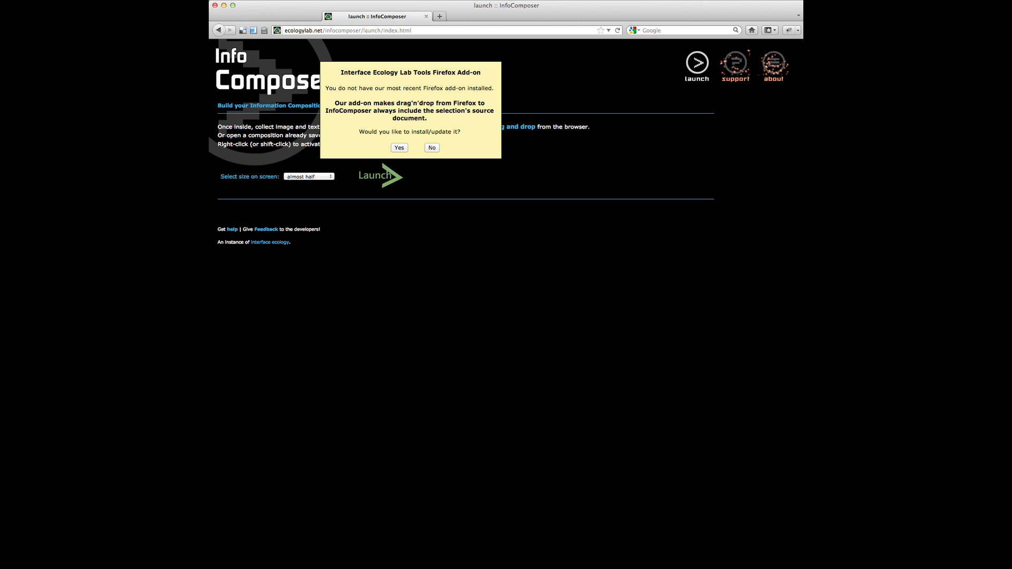
click(398, 147)
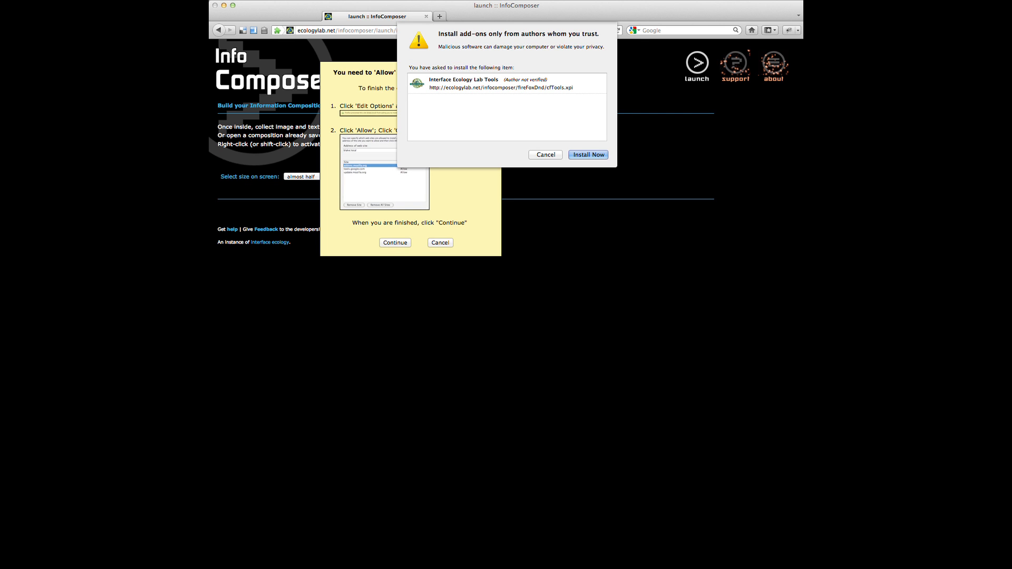
click(545, 153)
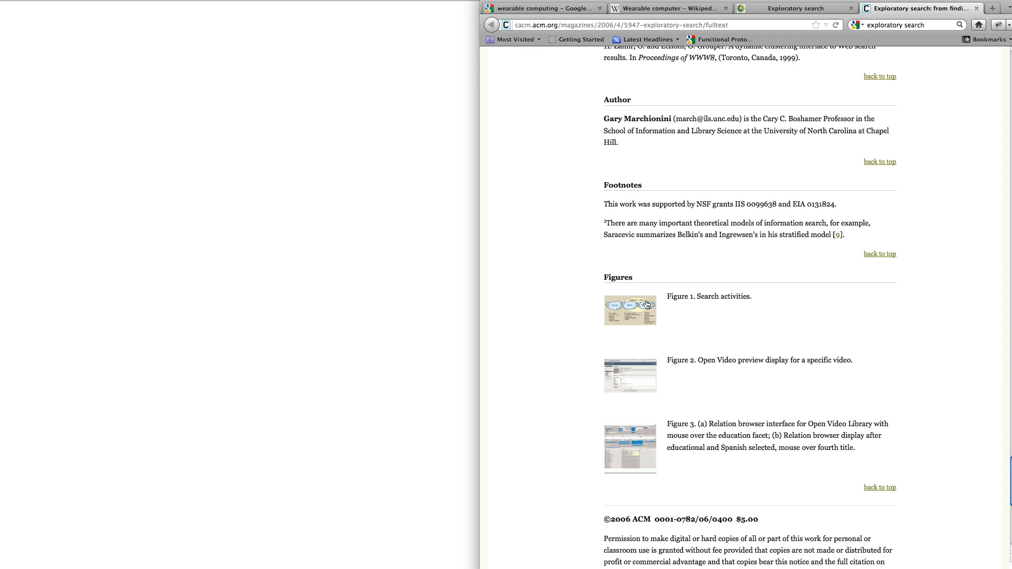
mouse_move(642, 305)
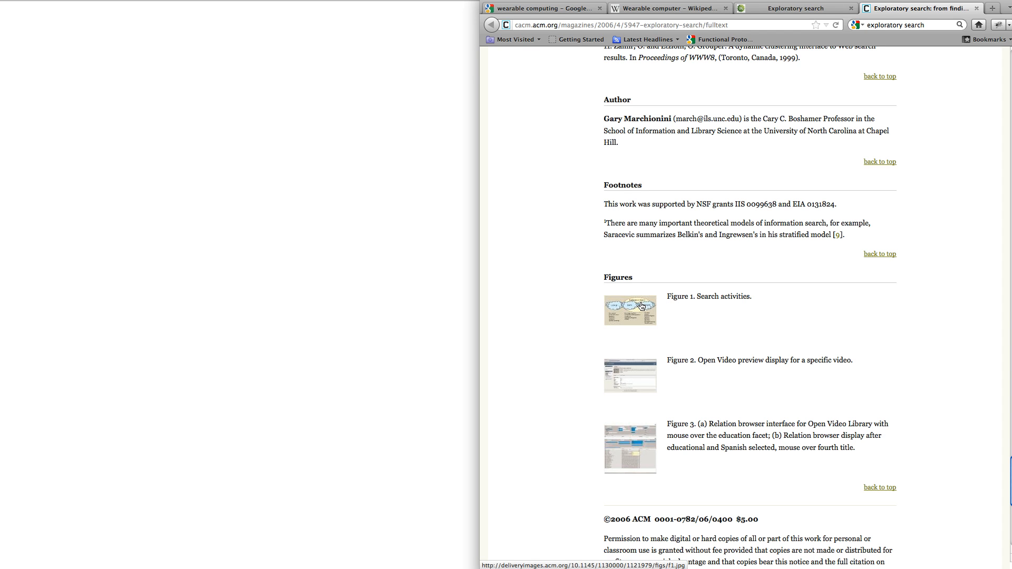
- Open the Figure 1 'Search activities' image (f1.jpg) full size for clipping onto the canvas
click(629, 310)
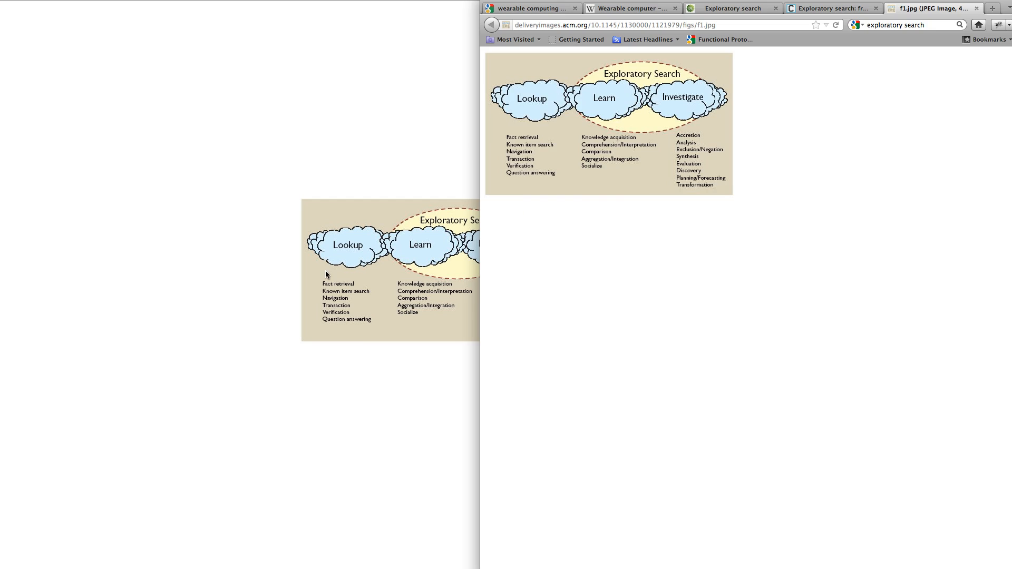